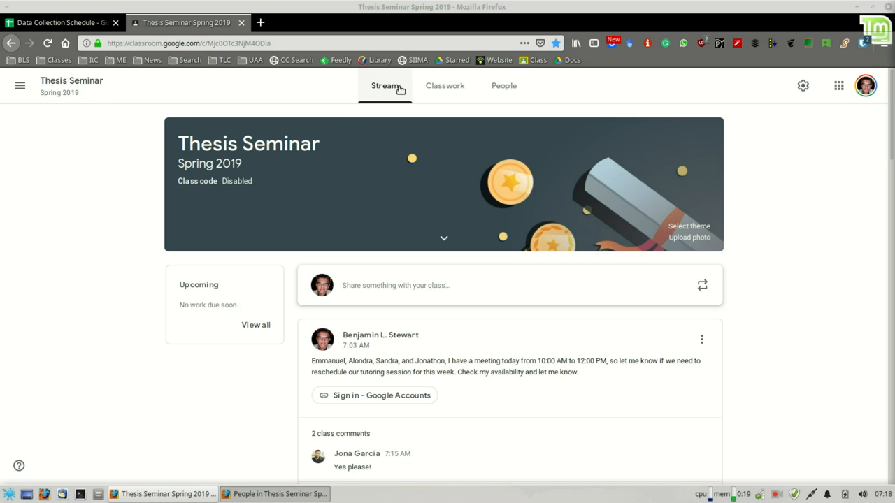
Step: Review the Thesis Seminar classwork topics down to Week 6: Instrument Design, then leave Classroom
click(444, 85)
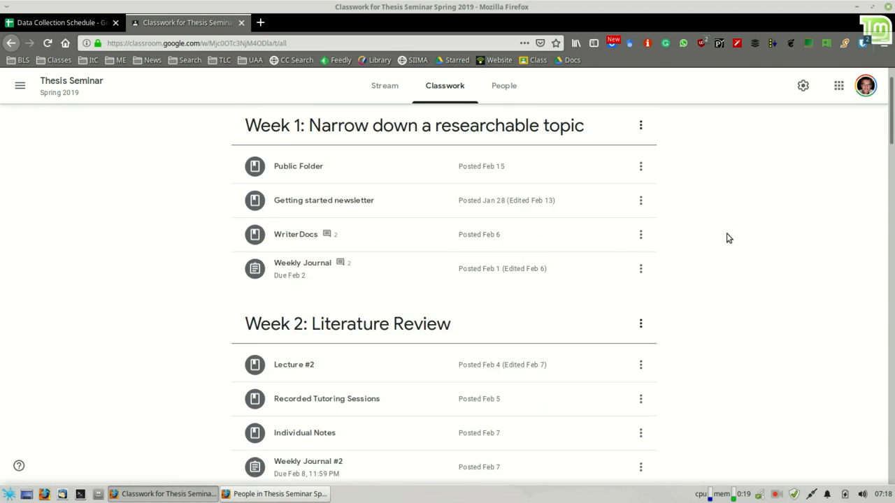
scroll(down, 3)
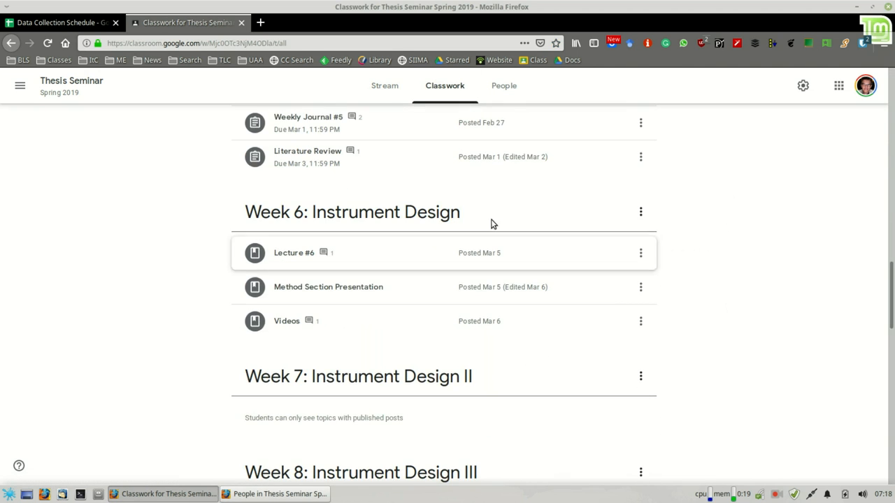
scroll(down, 3)
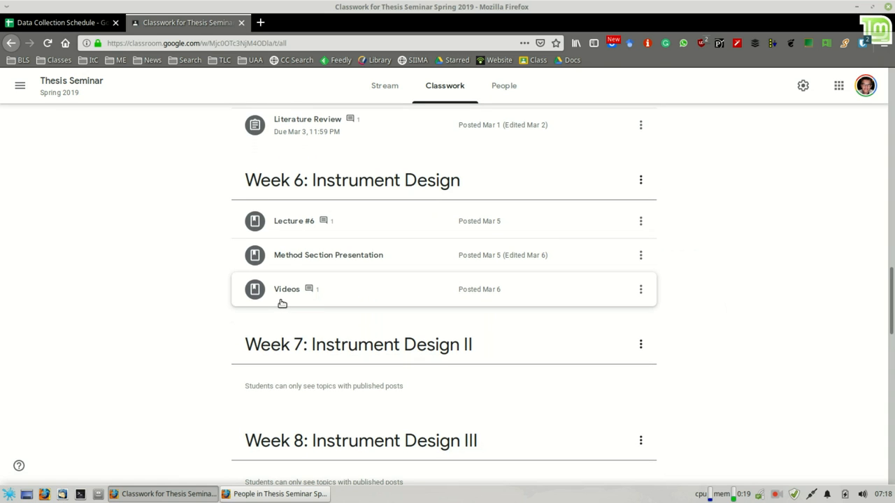
scroll(up, 3)
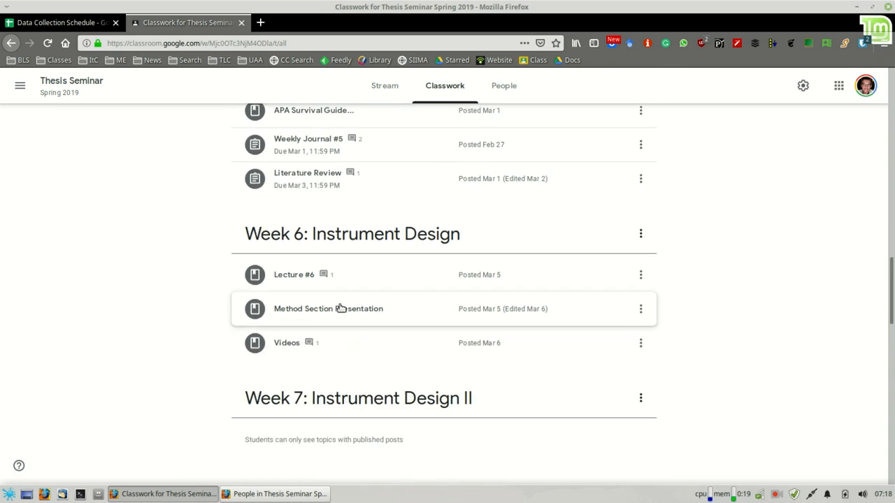
scroll(down, 3)
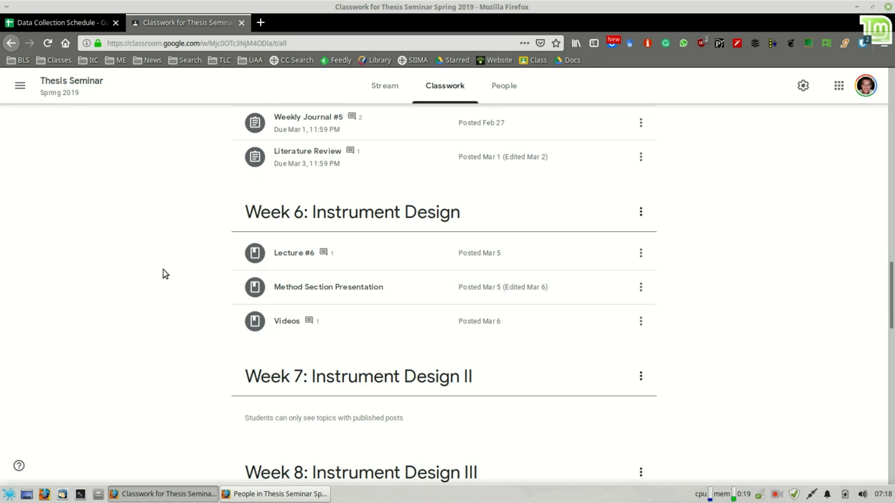
click(59, 22)
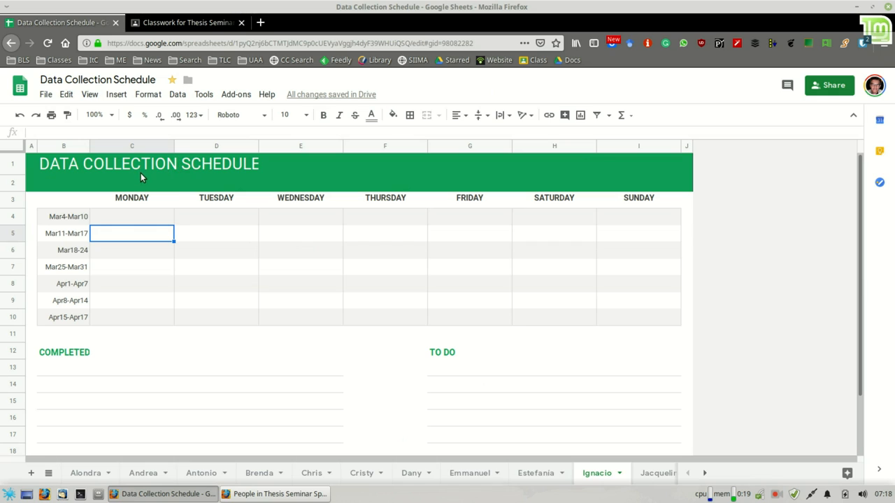
mouse_move(118, 468)
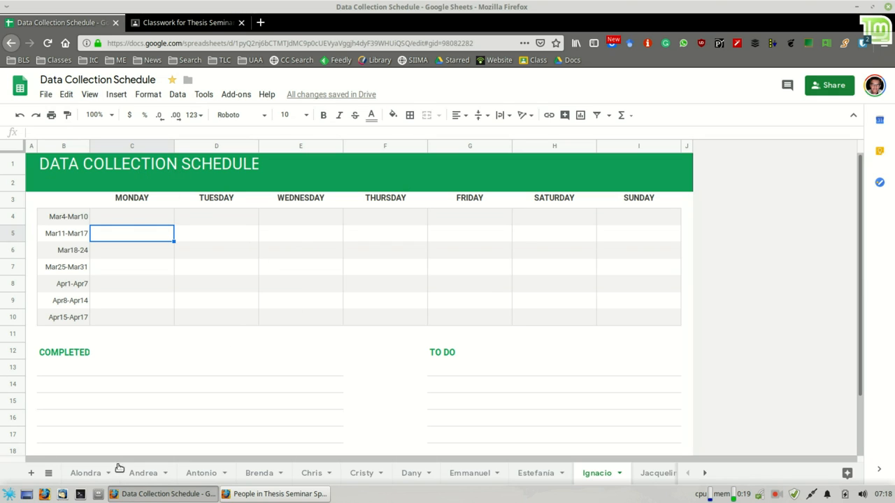
mouse_move(683, 468)
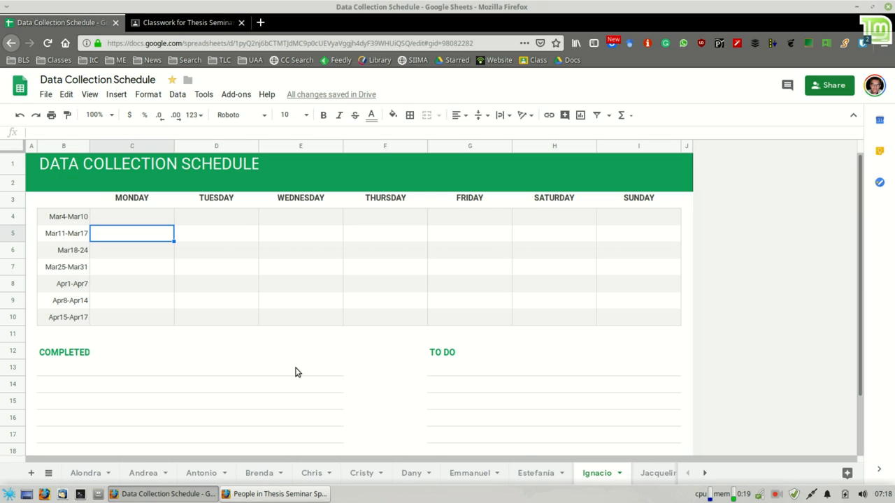
click(132, 266)
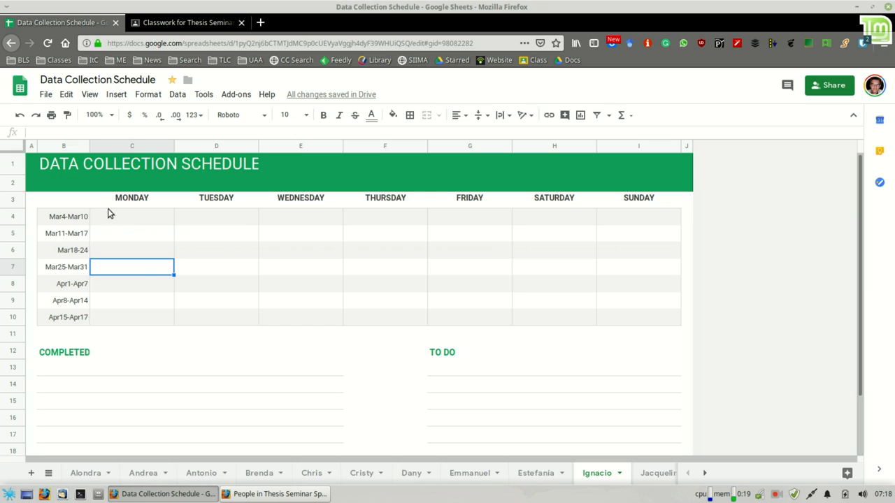
click(65, 215)
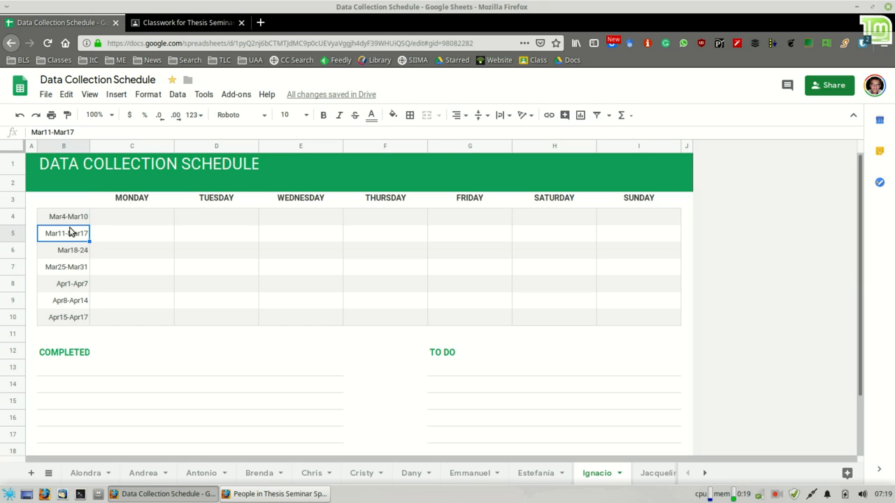
click(64, 266)
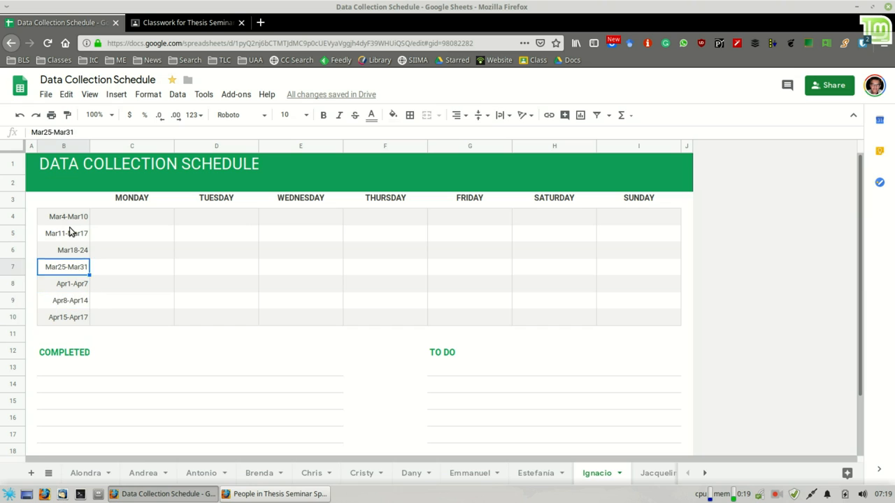
click(63, 316)
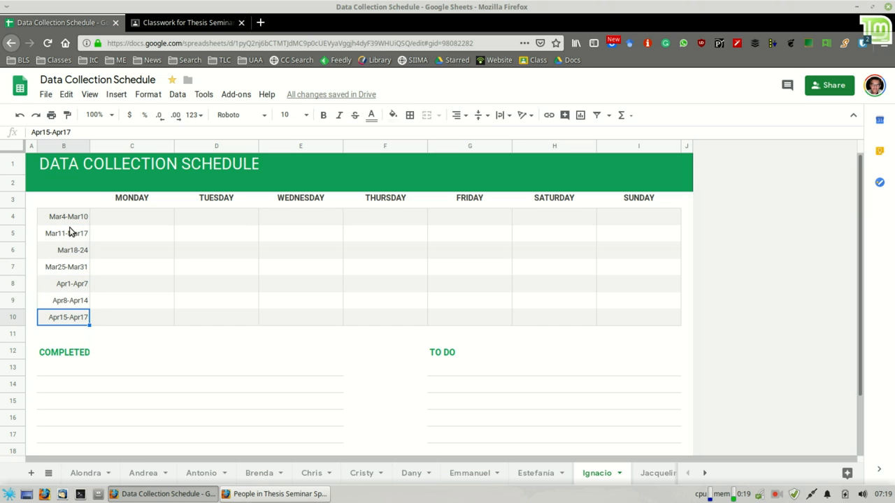
click(131, 215)
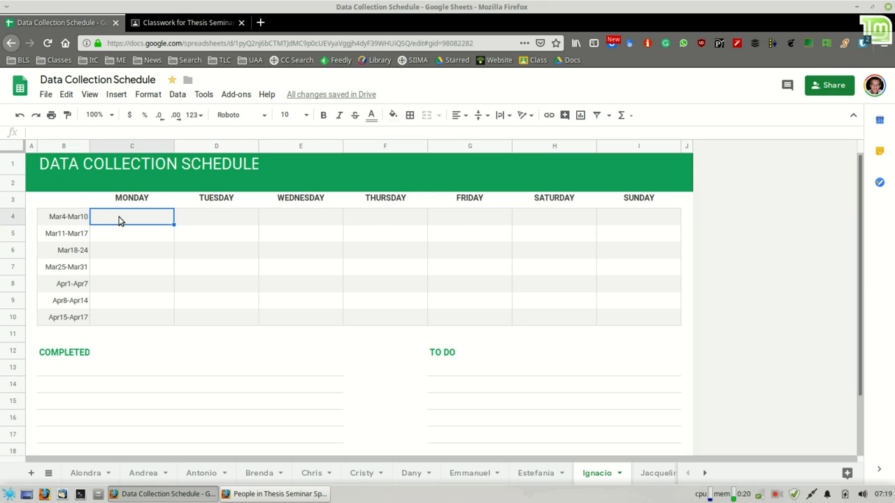
mouse_move(221, 268)
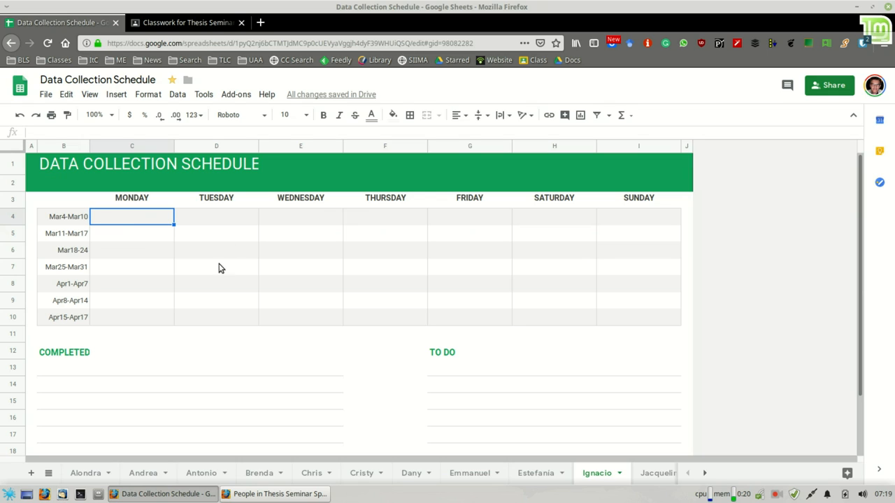
mouse_move(278, 243)
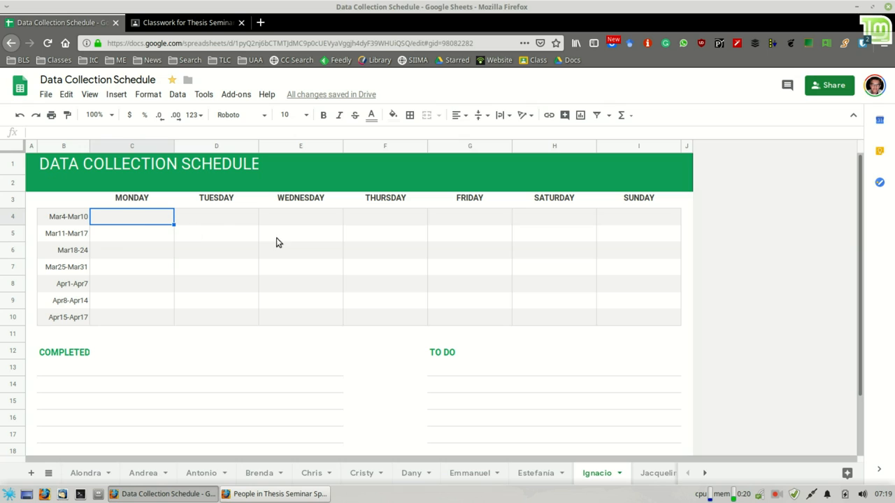
click(215, 215)
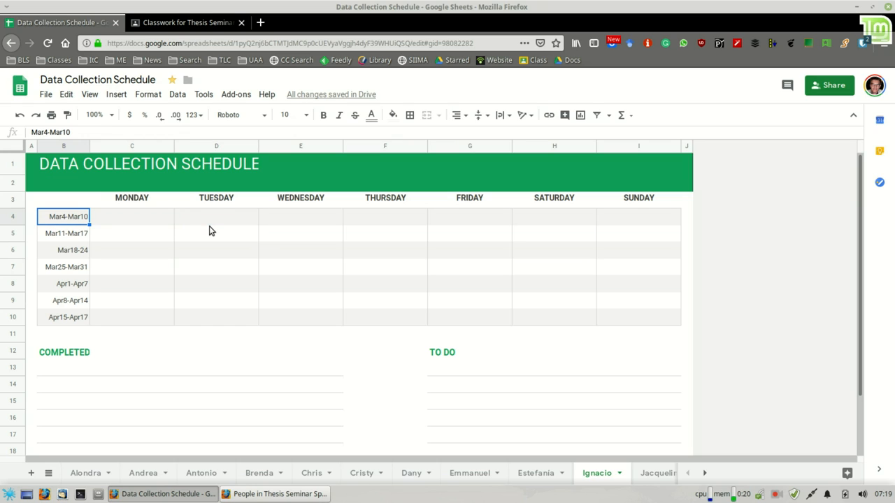
click(67, 282)
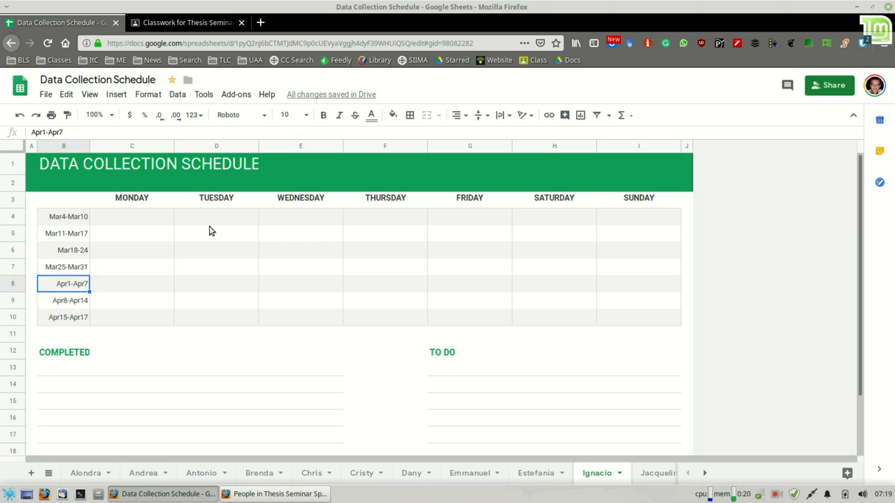
click(66, 232)
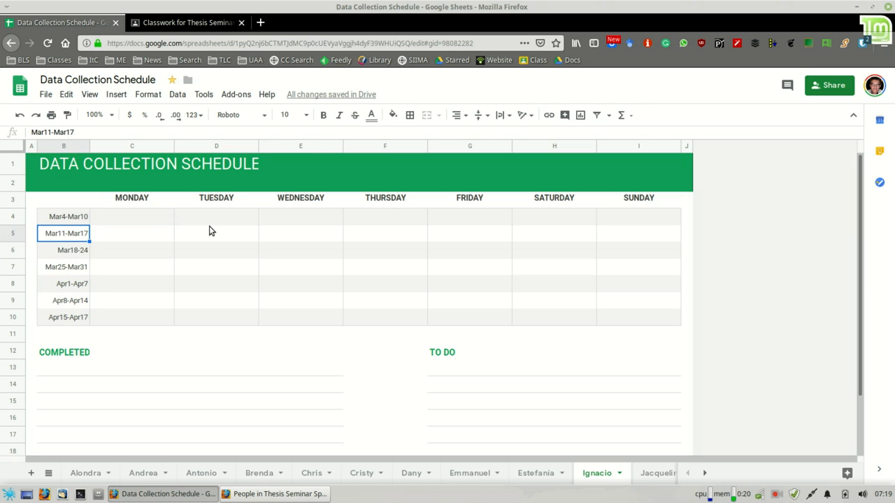
click(132, 352)
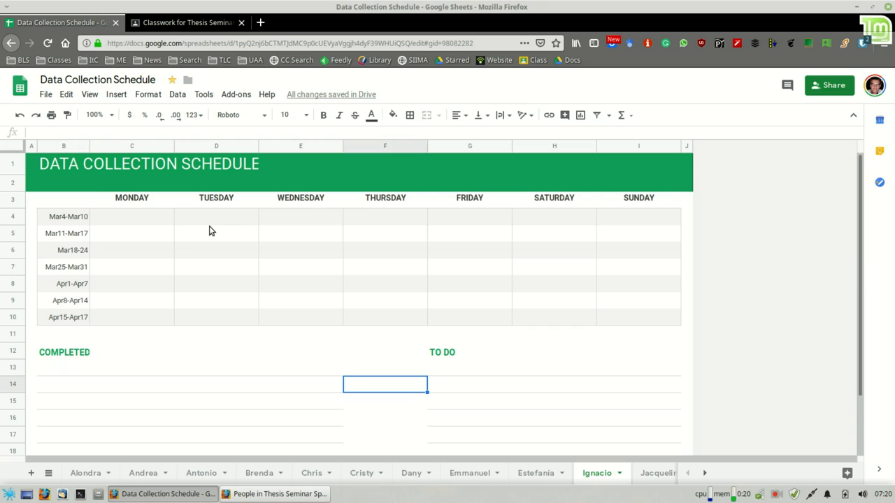
click(189, 366)
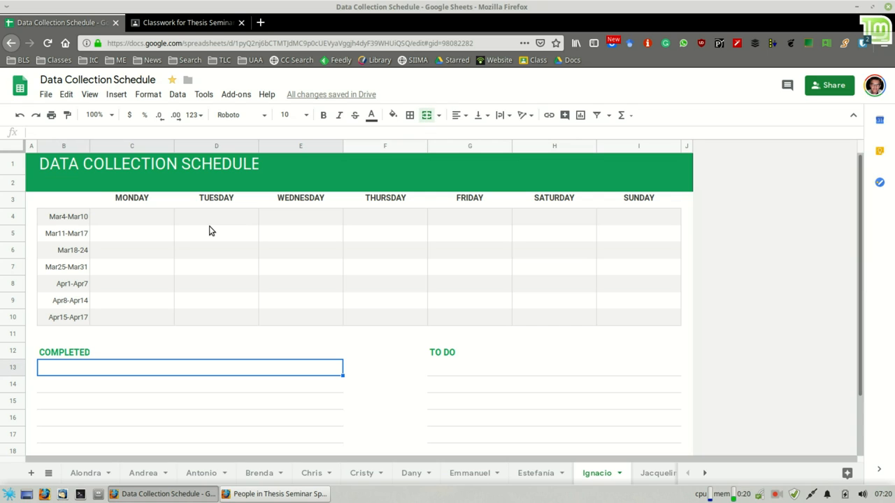
click(552, 366)
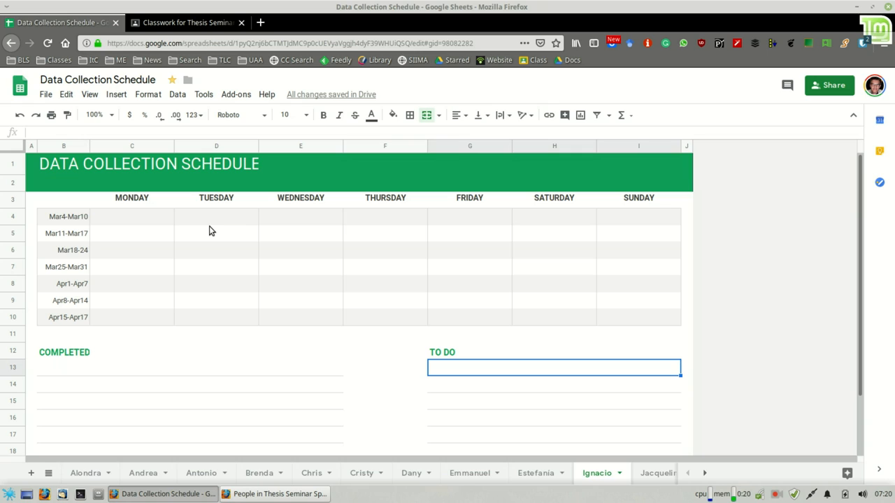
click(189, 366)
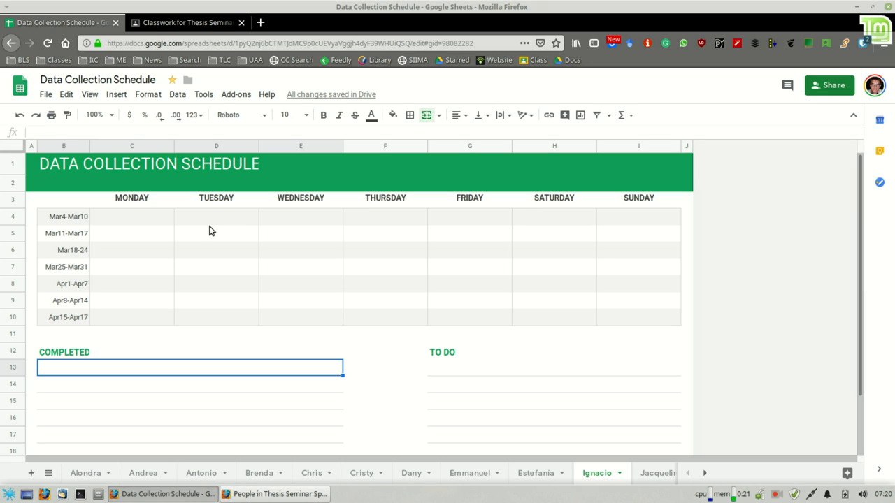
click(384, 366)
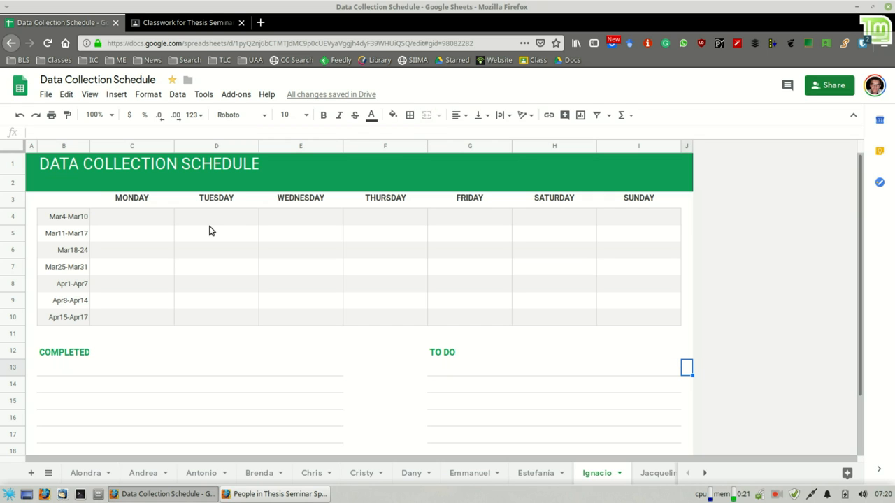
click(552, 366)
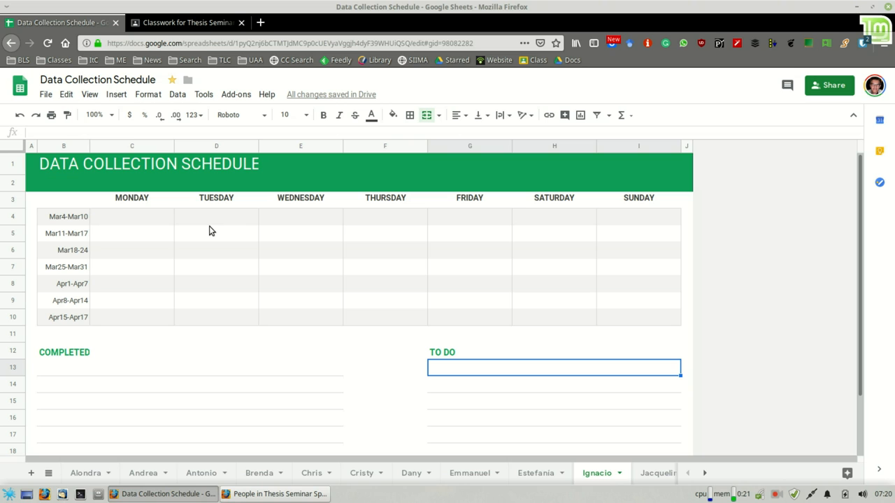
click(184, 23)
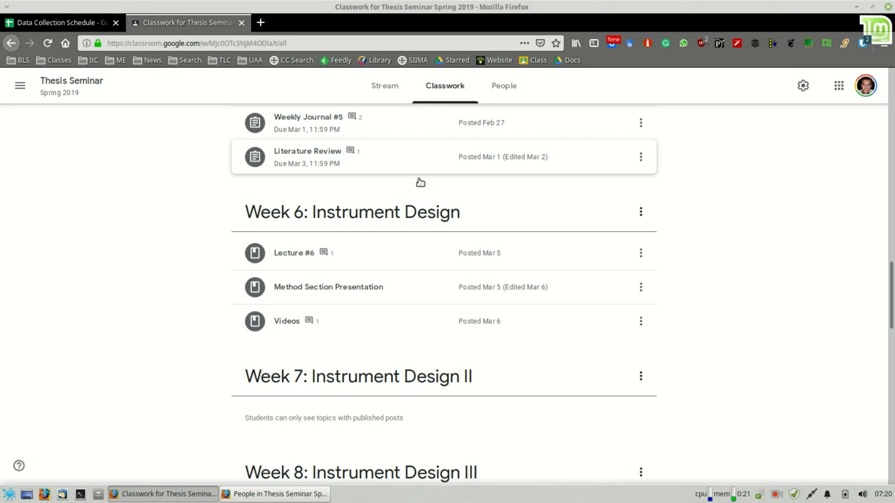
scroll(up, 3)
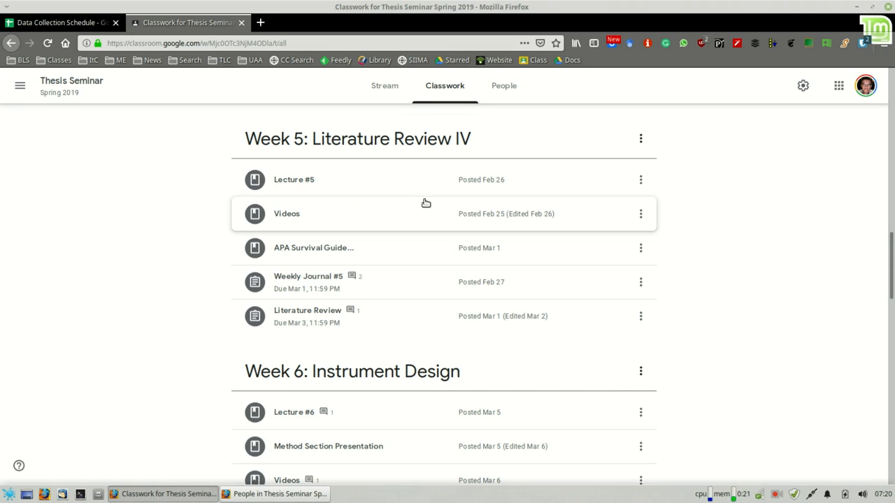
click(59, 22)
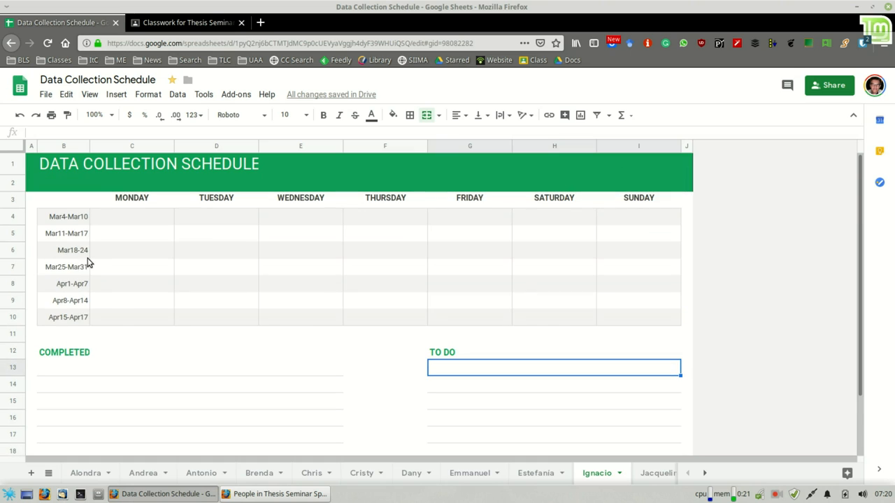
mouse_move(146, 235)
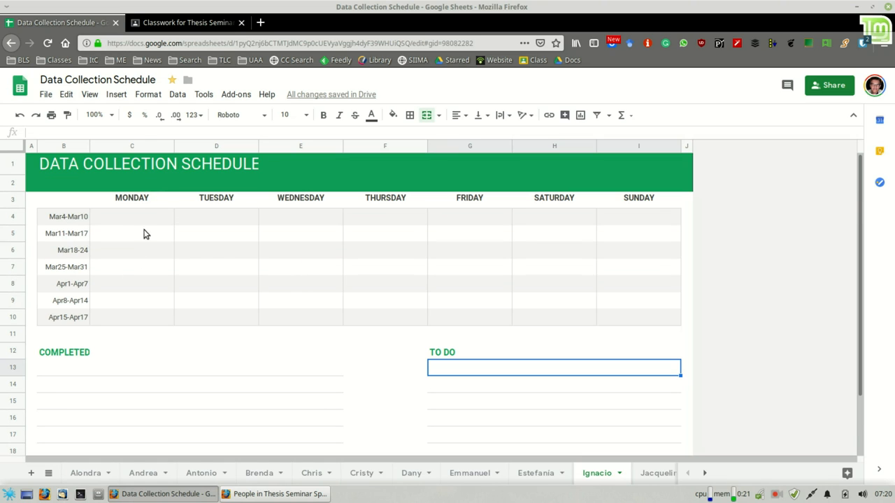
click(63, 215)
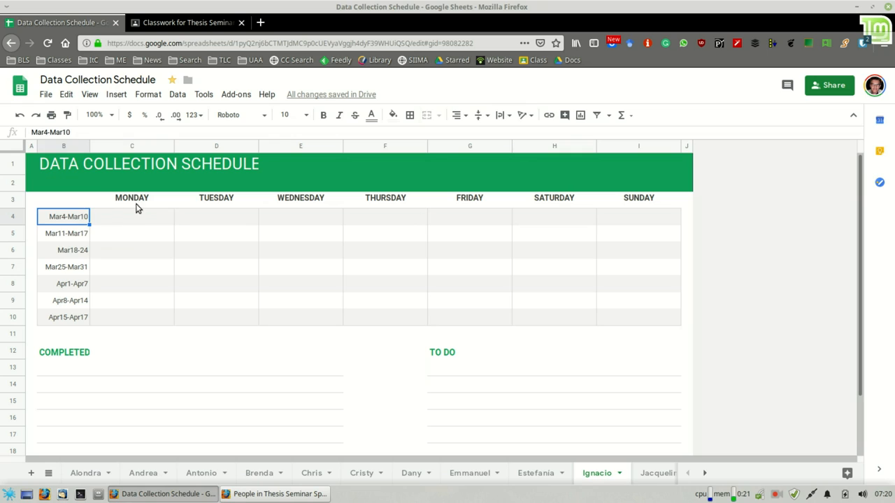
click(131, 215)
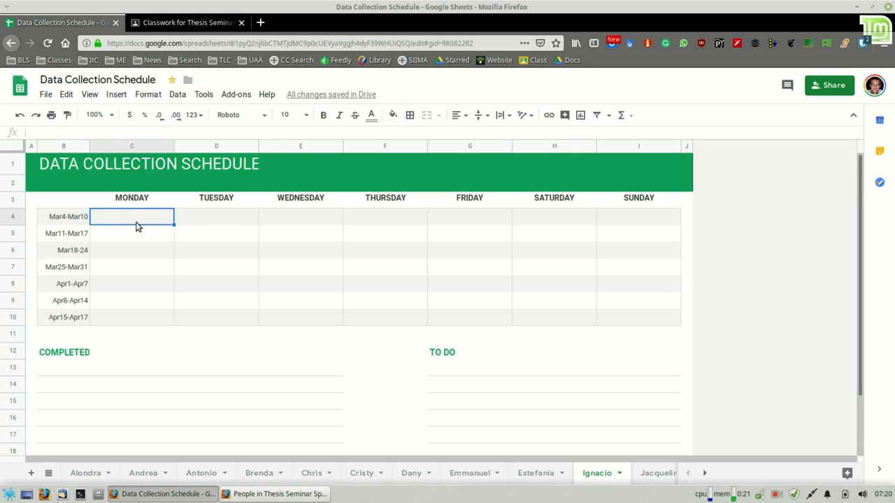
click(215, 215)
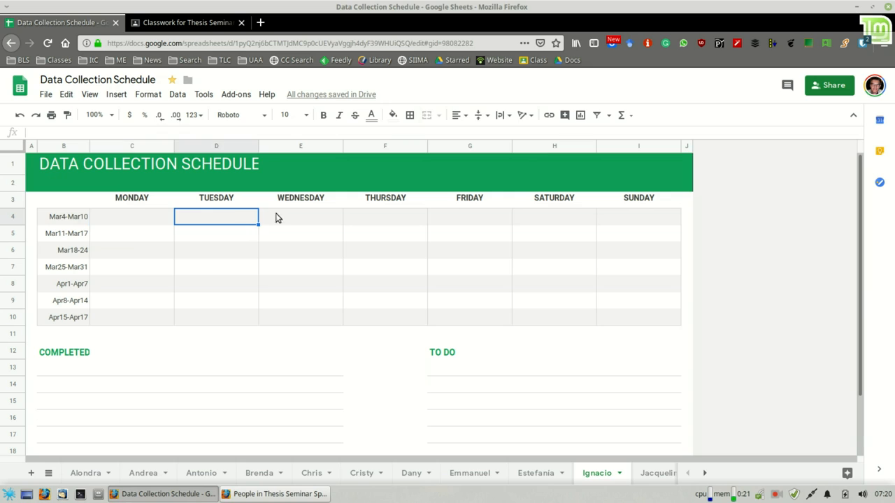
click(553, 216)
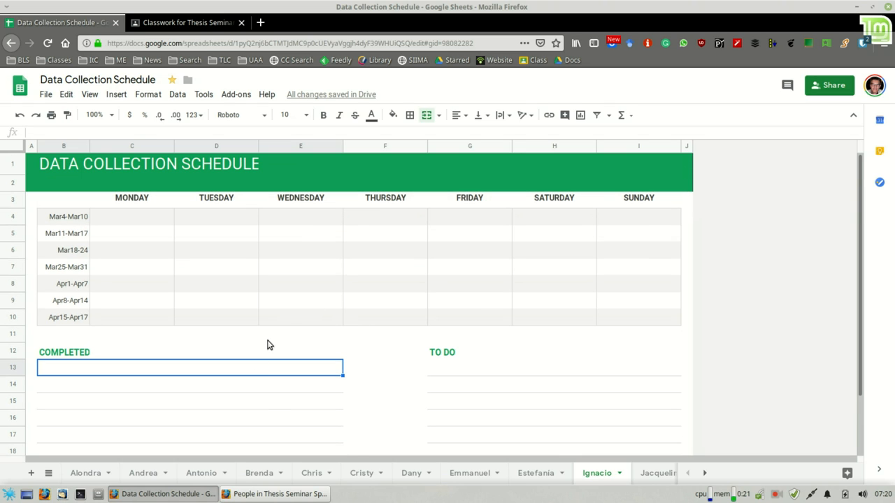
click(63, 232)
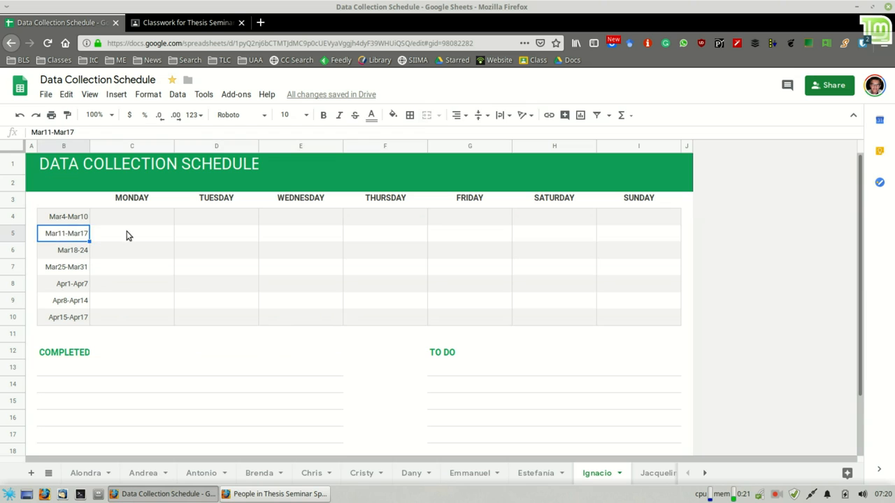
click(76, 366)
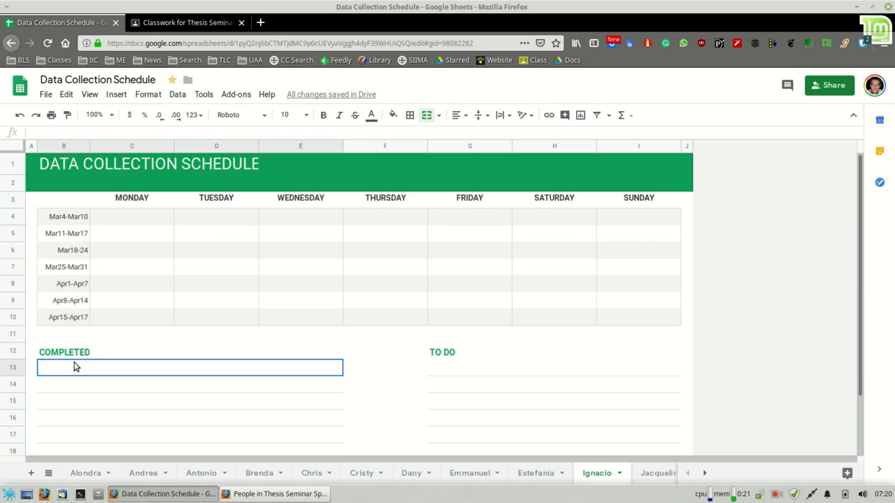
scroll(down, 3)
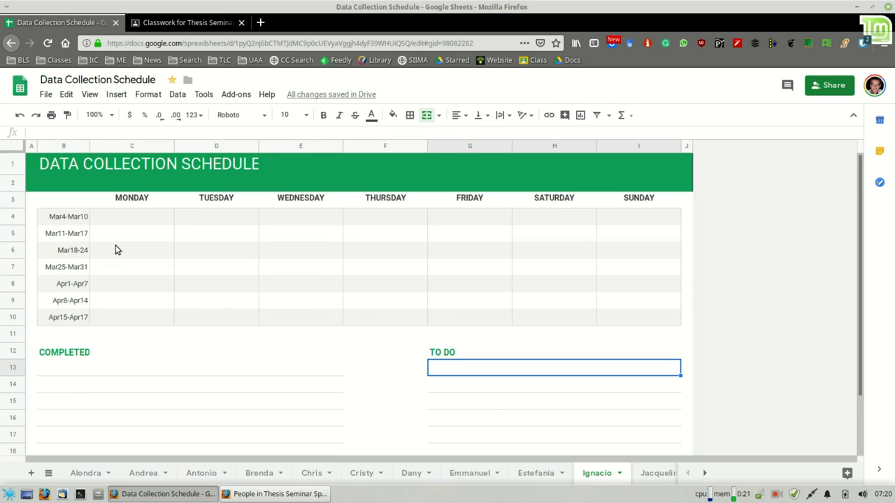
mouse_move(129, 239)
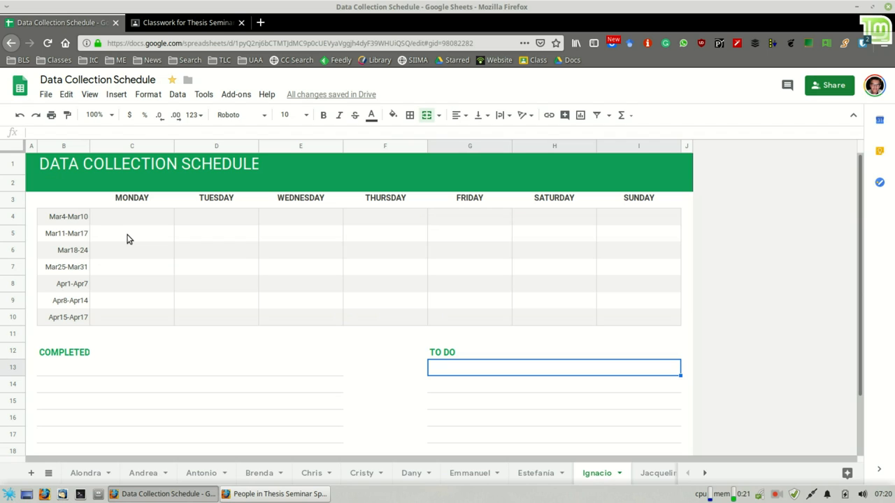
click(132, 232)
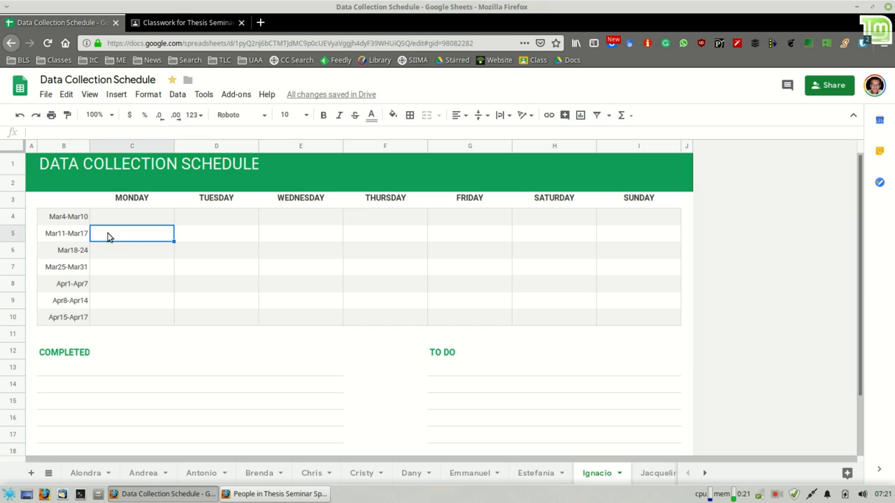
click(216, 232)
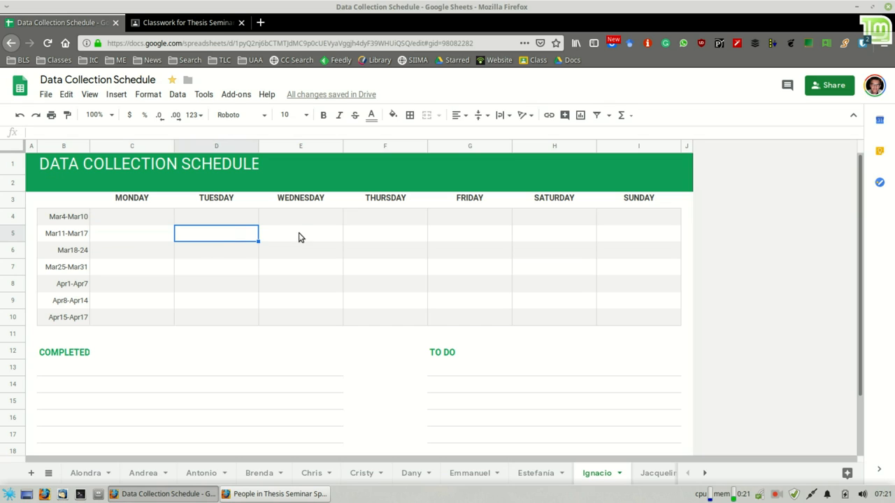
click(301, 232)
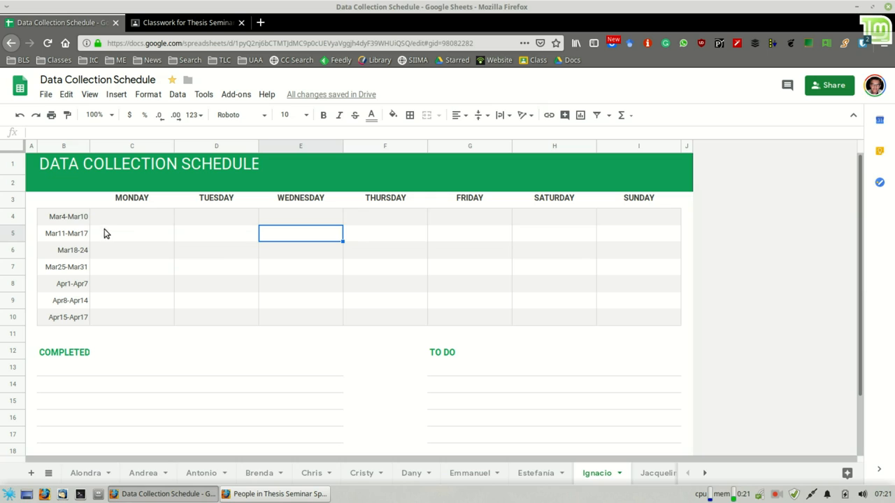
mouse_move(114, 221)
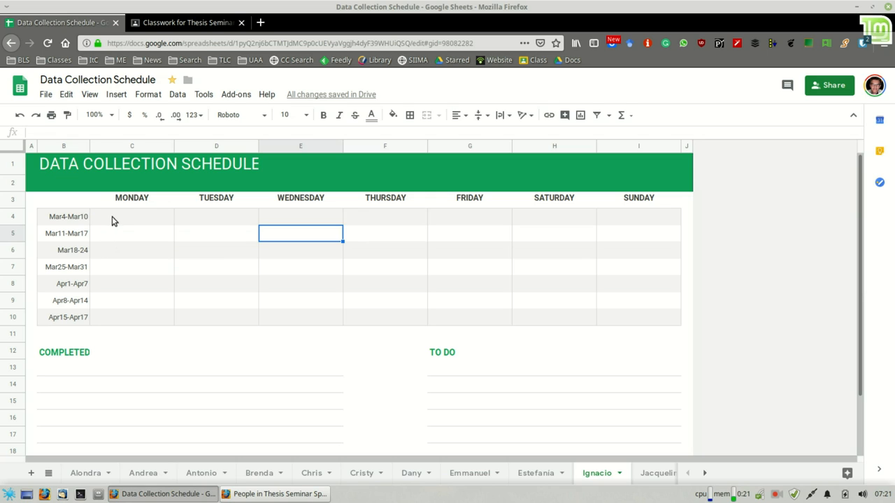
click(132, 216)
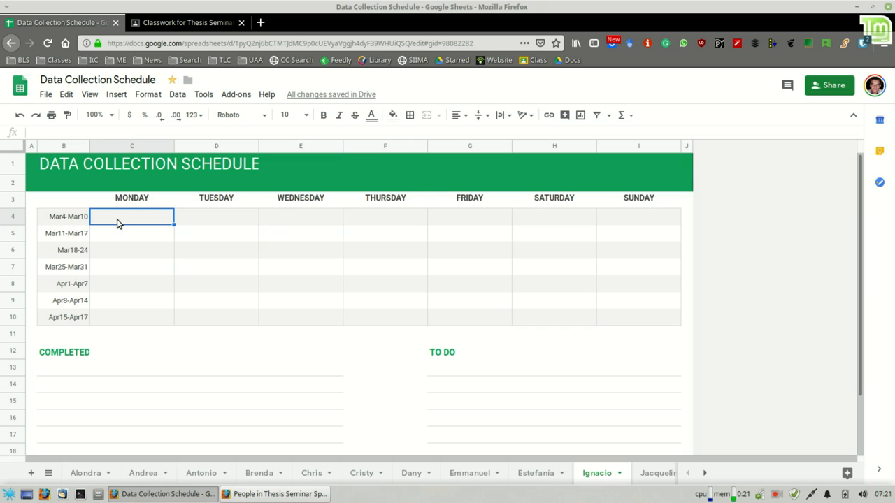
mouse_move(143, 241)
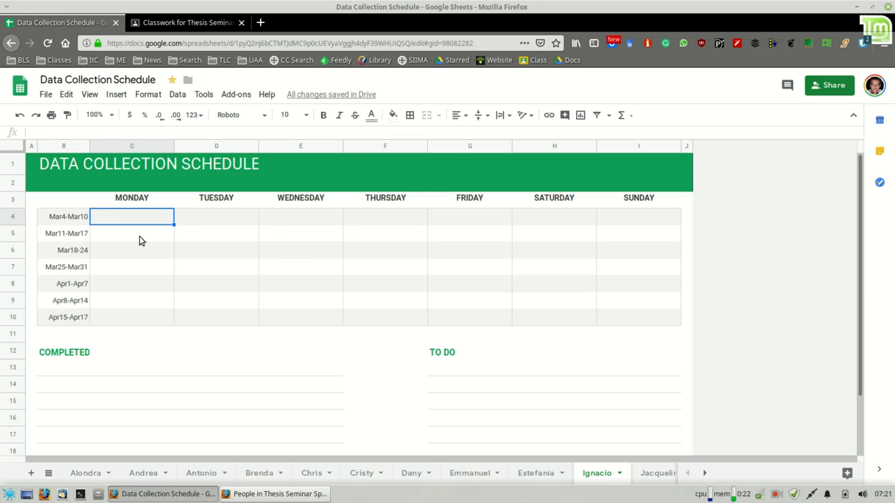
click(131, 232)
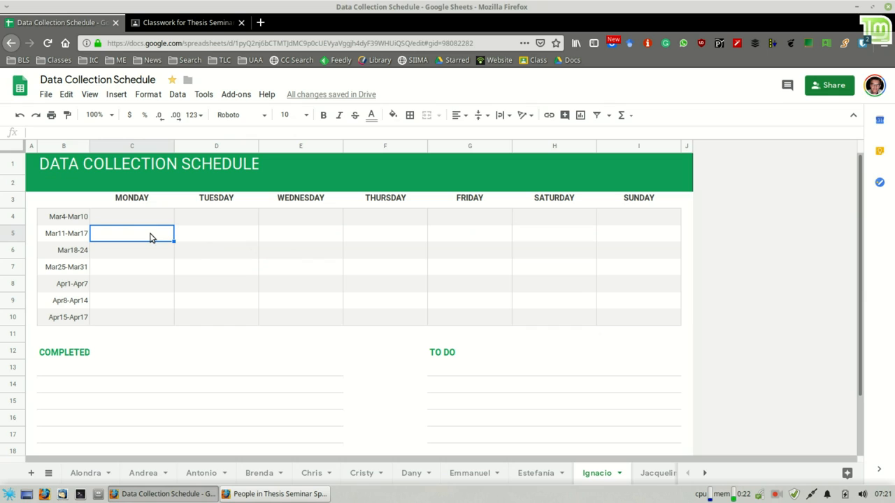
mouse_move(117, 242)
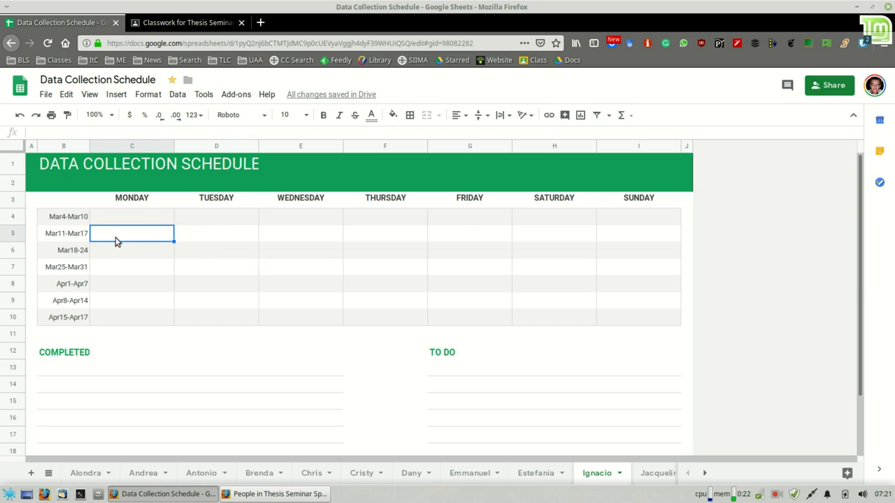
mouse_move(141, 243)
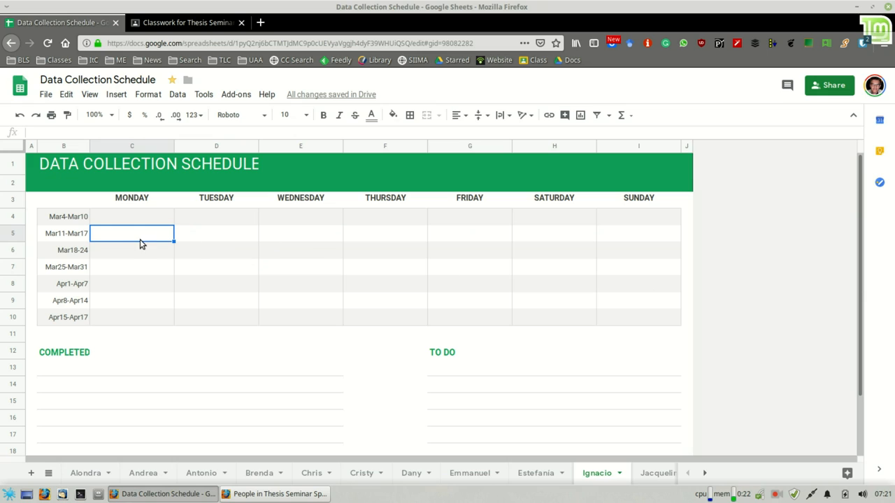
mouse_move(134, 240)
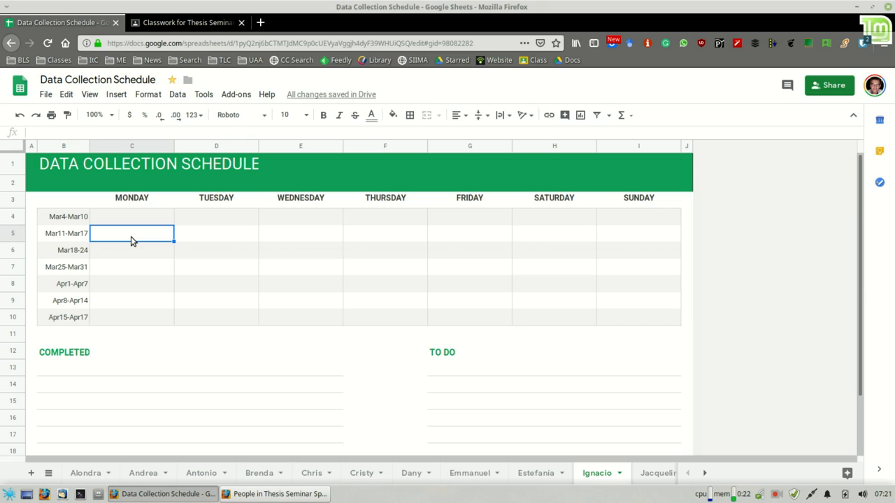
mouse_move(182, 251)
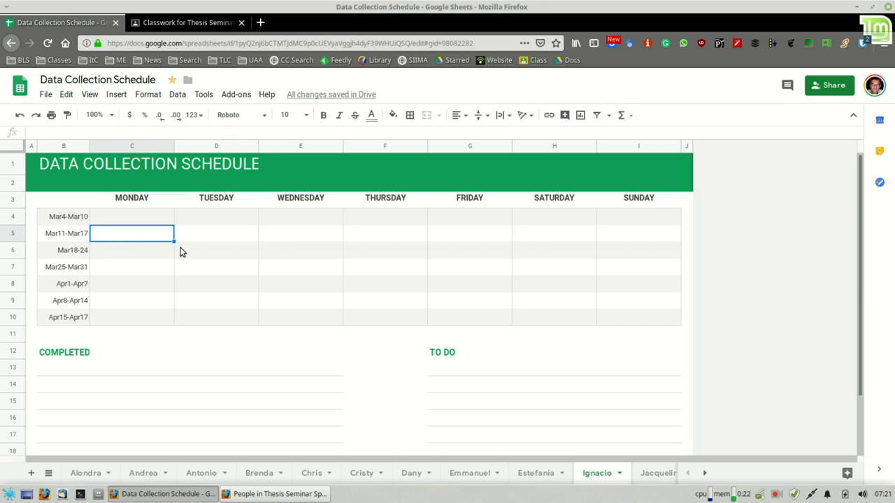
mouse_move(193, 255)
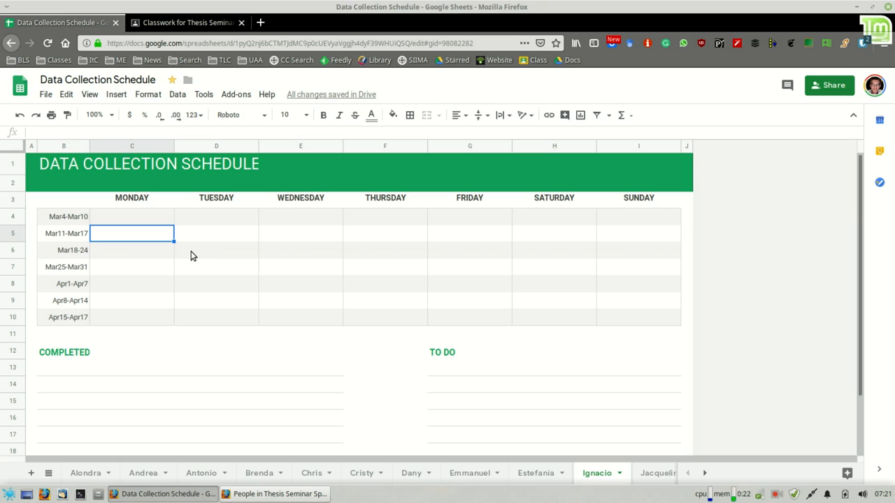
click(131, 249)
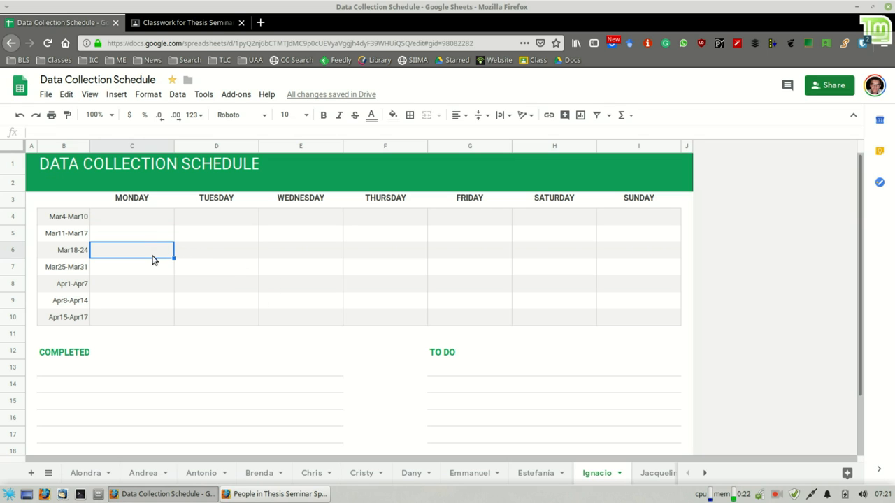
mouse_move(294, 277)
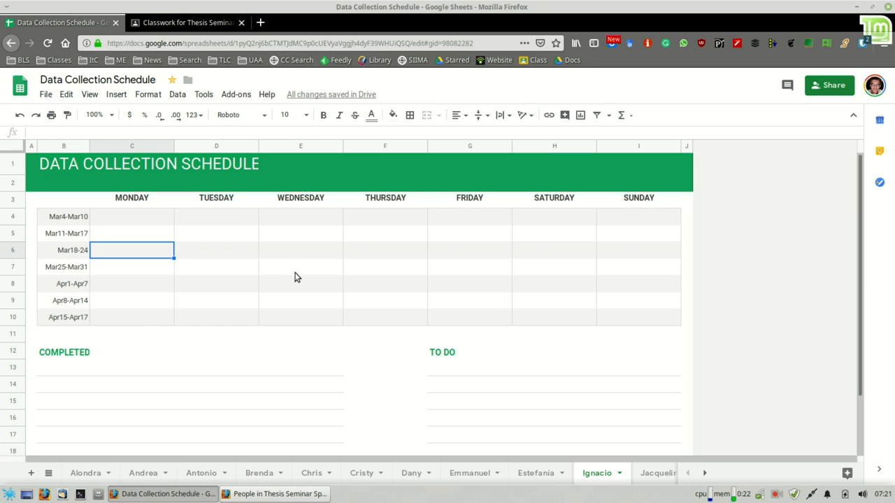
click(132, 215)
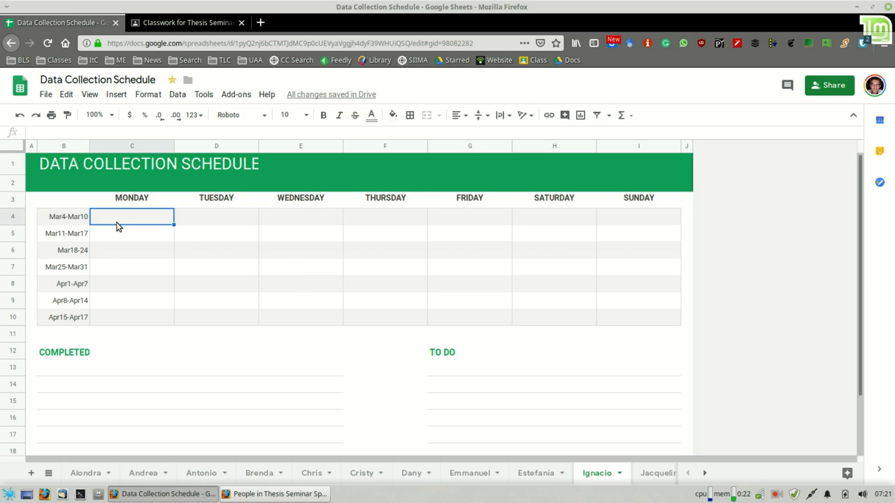
mouse_move(453, 299)
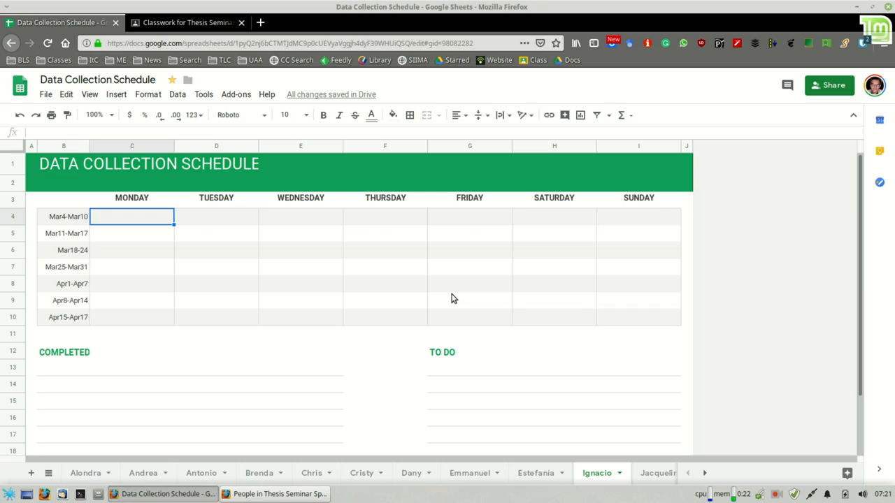
click(131, 299)
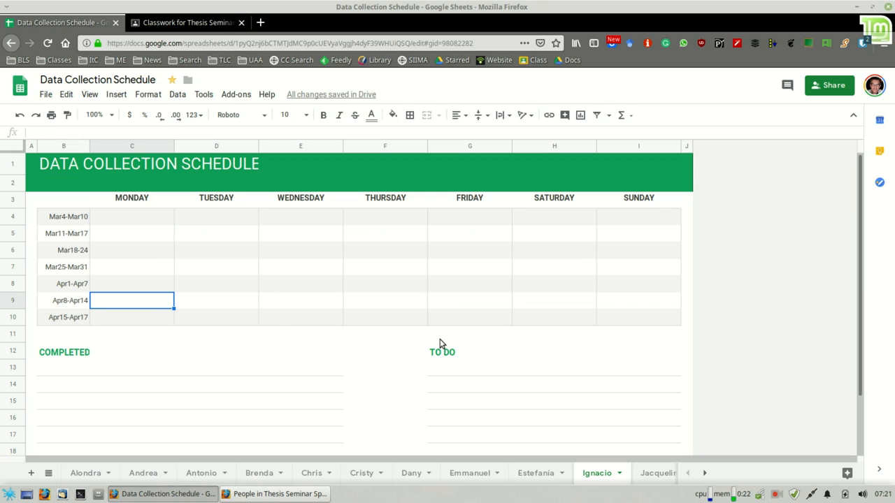
mouse_move(94, 237)
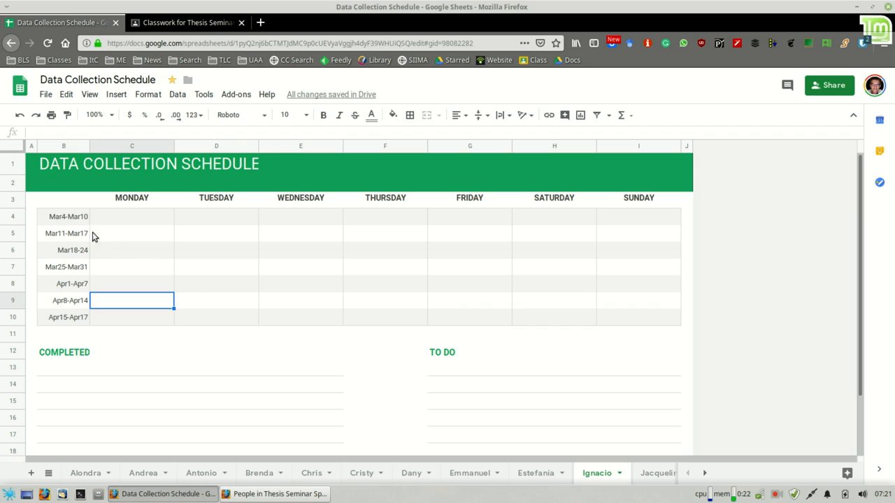
mouse_move(295, 341)
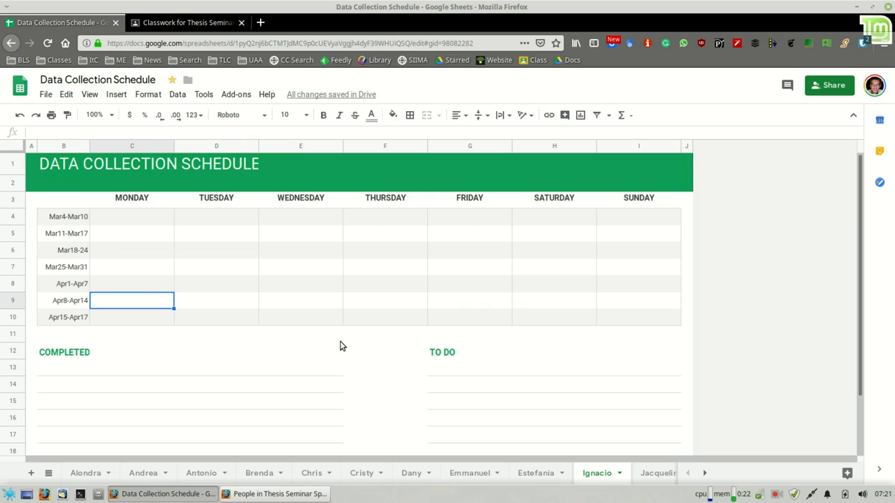
mouse_move(168, 206)
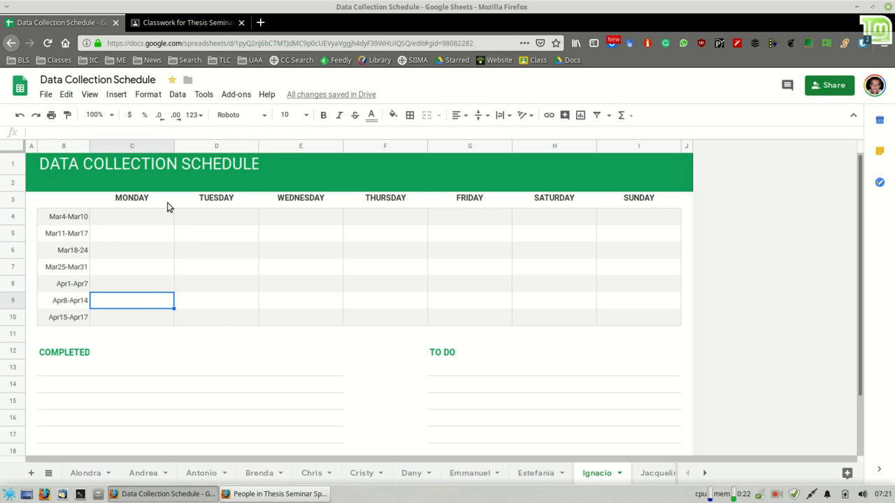
mouse_move(235, 243)
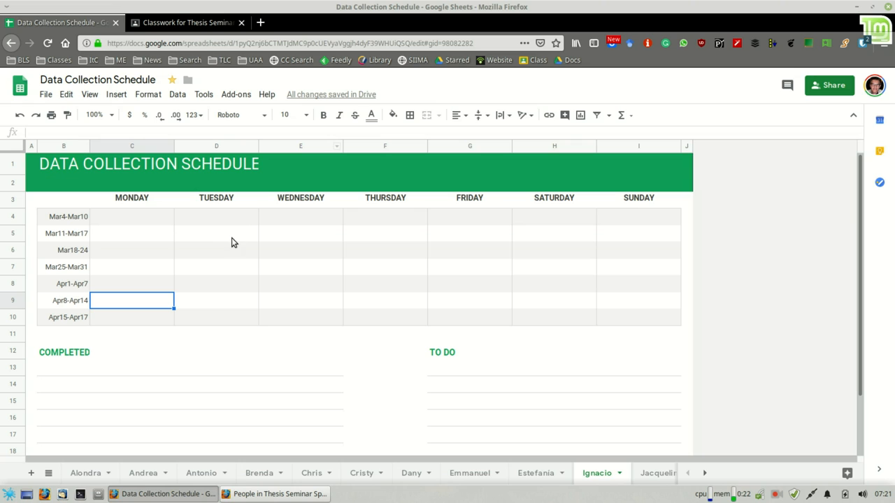
click(184, 22)
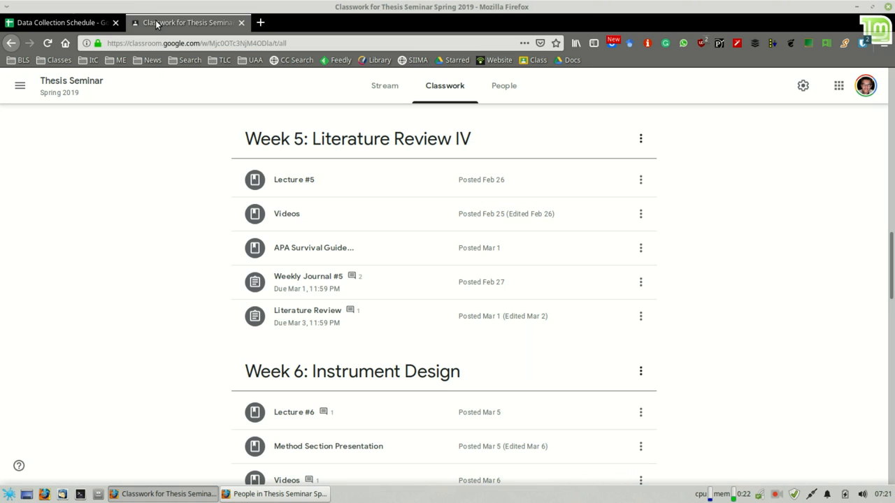
click(59, 22)
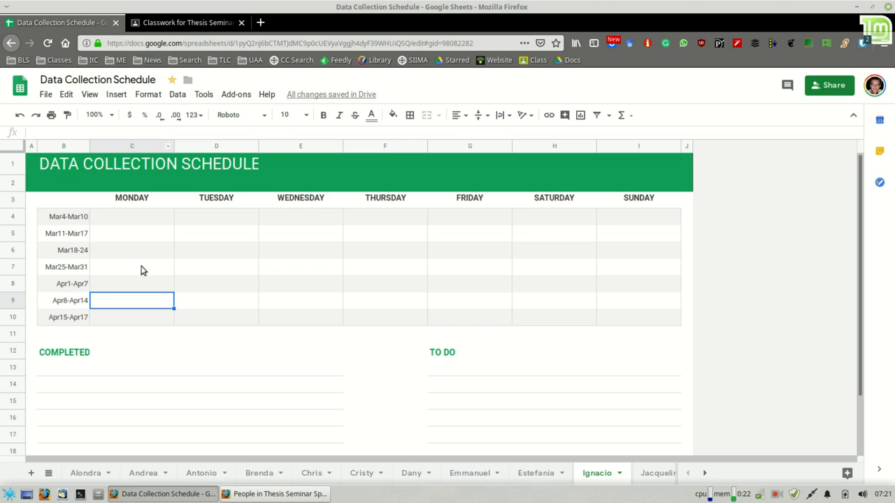
mouse_move(95, 316)
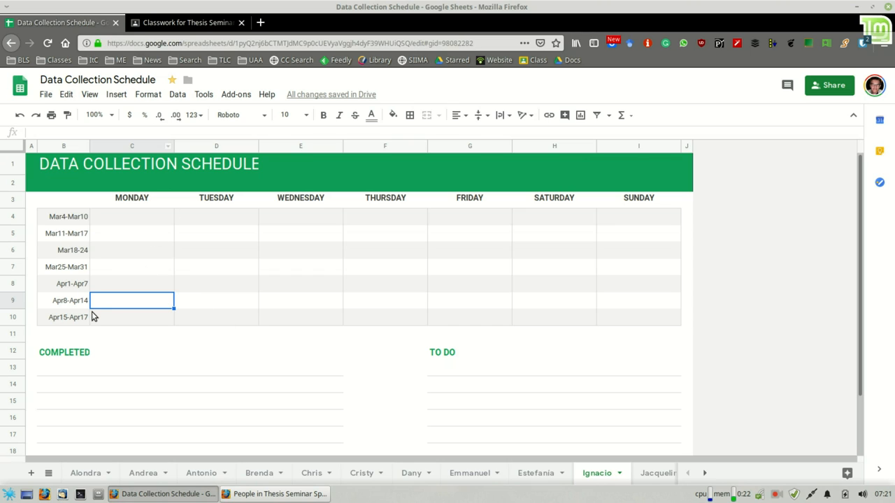
click(132, 316)
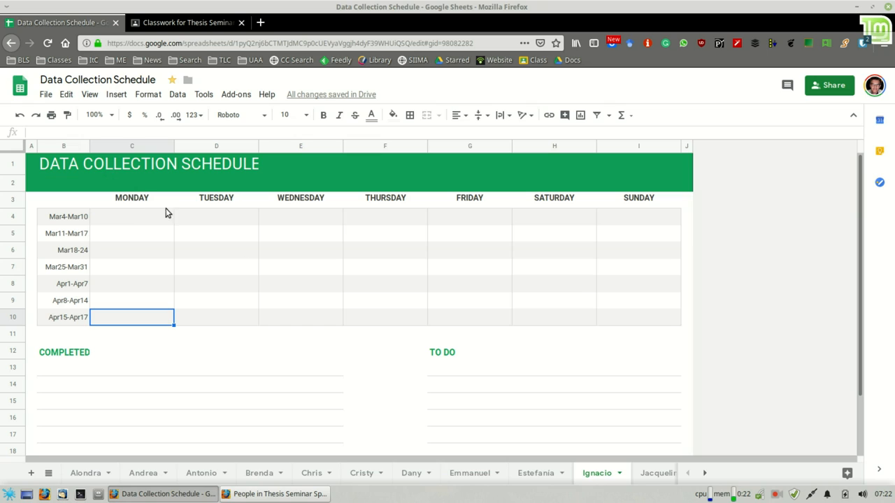
Step: Select the first row under the To Do section of the student's schedule
click(300, 282)
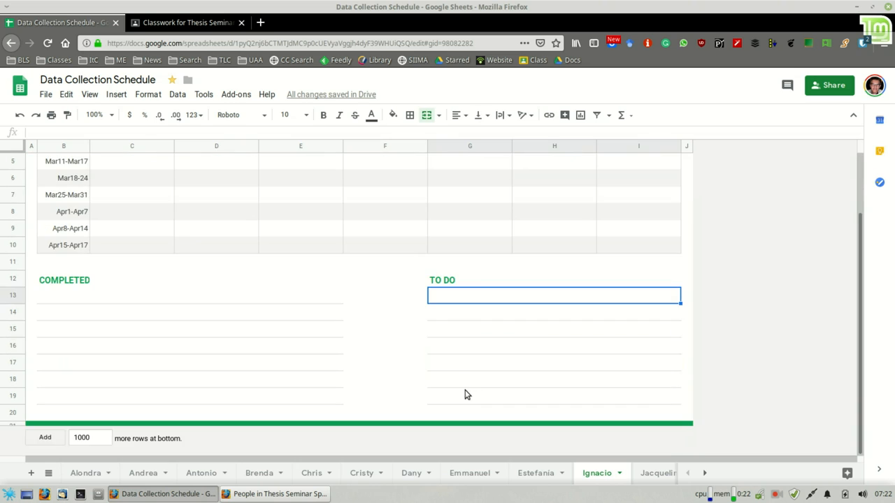
mouse_move(380, 409)
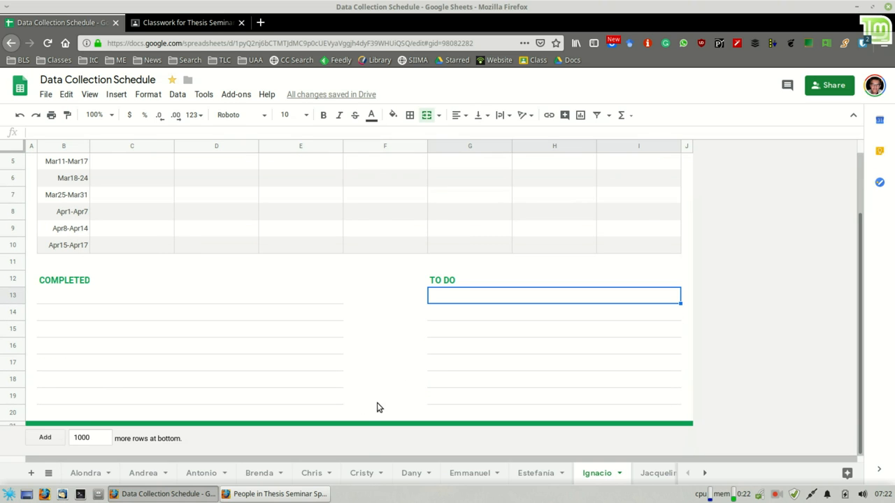
mouse_move(101, 475)
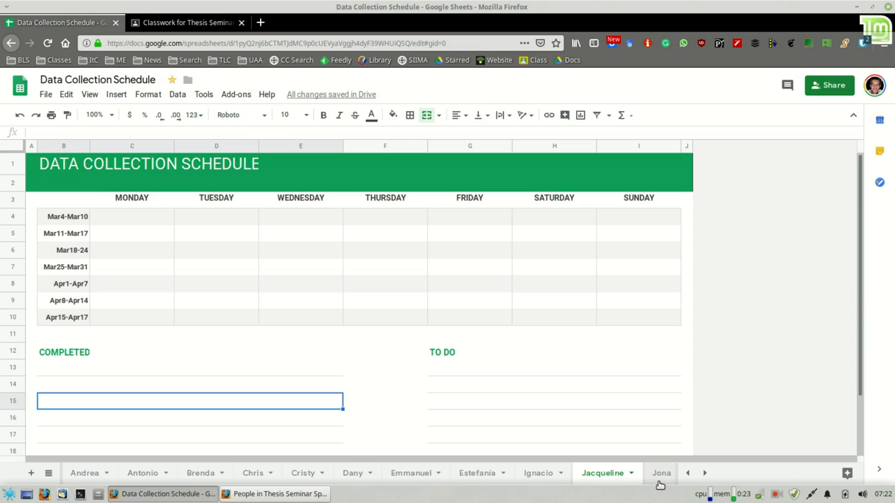
Step: Check the Jacqueline, Jona, Estefania and Brenda schedule sheets in turn, each still empty
click(705, 472)
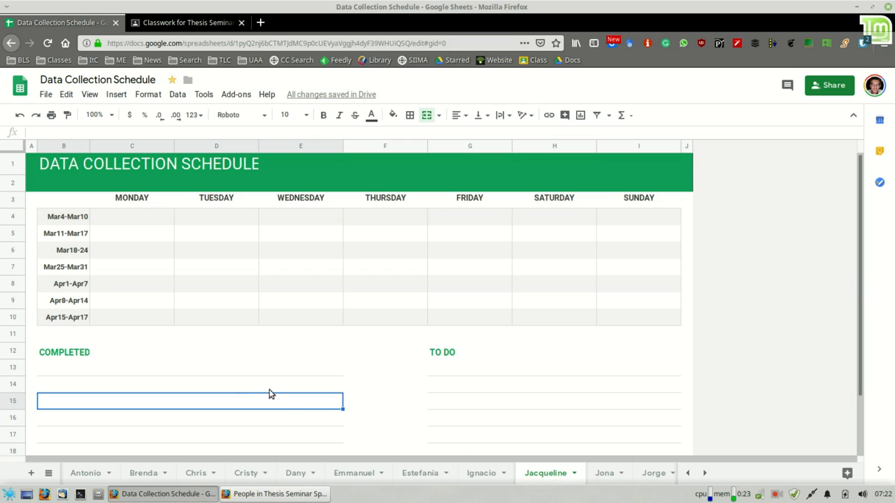
click(604, 472)
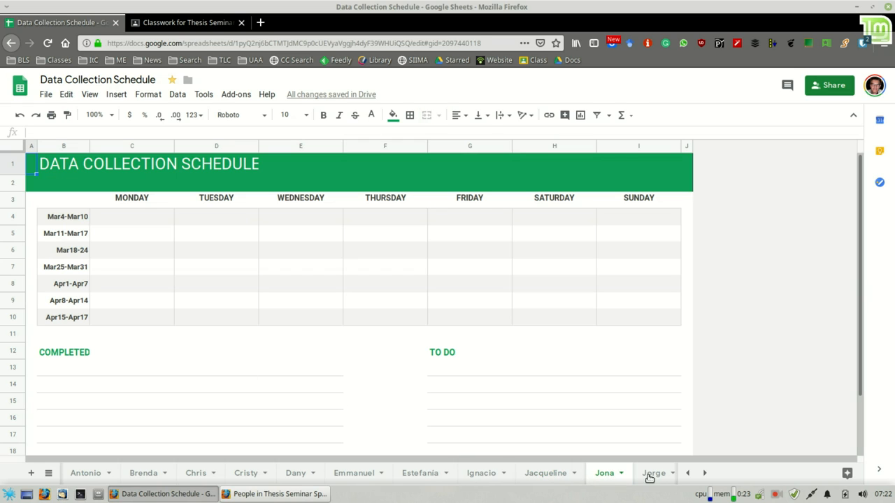
click(653, 472)
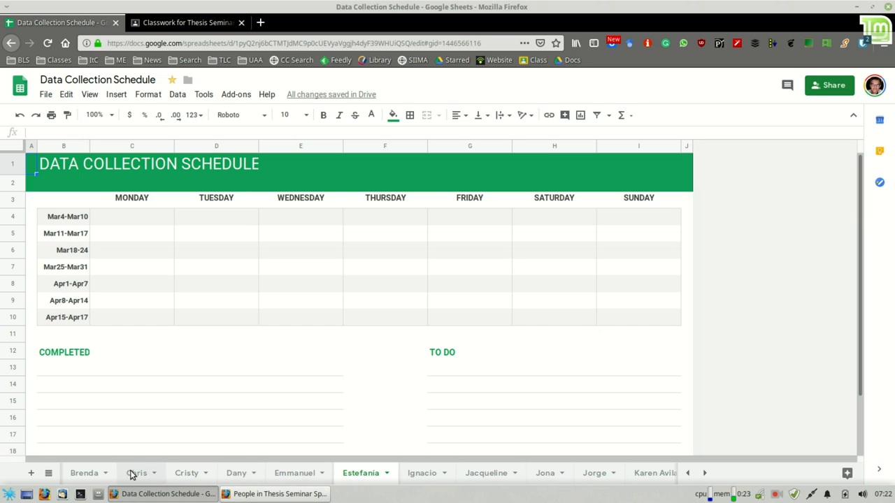
click(84, 472)
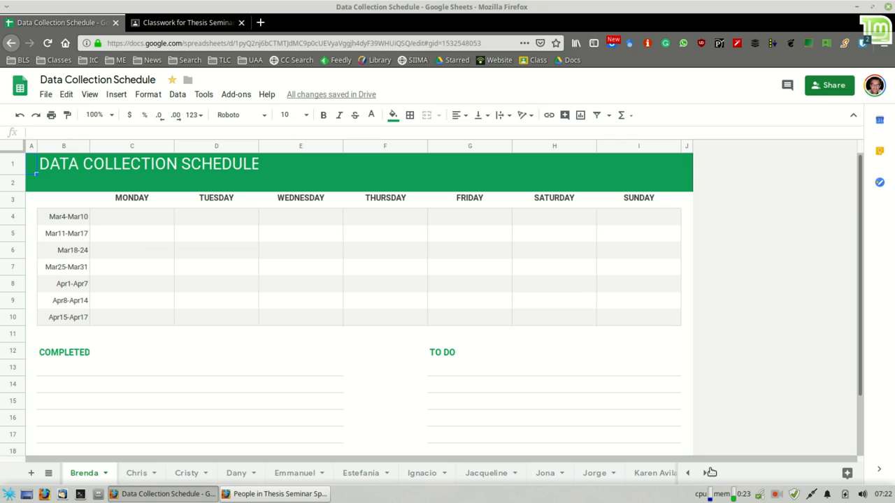
mouse_move(305, 363)
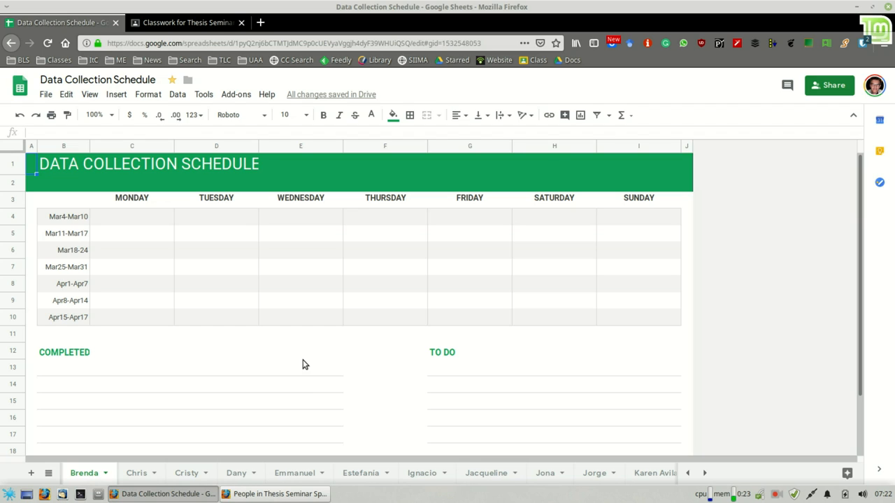
mouse_move(377, 375)
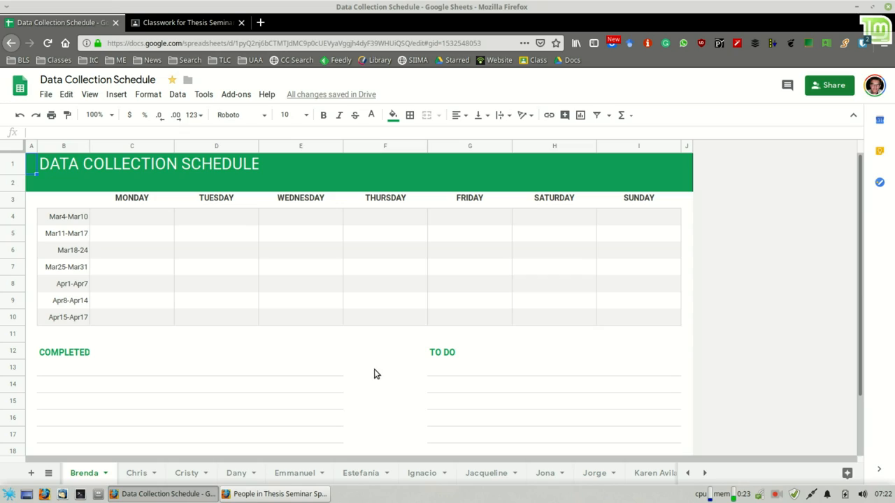